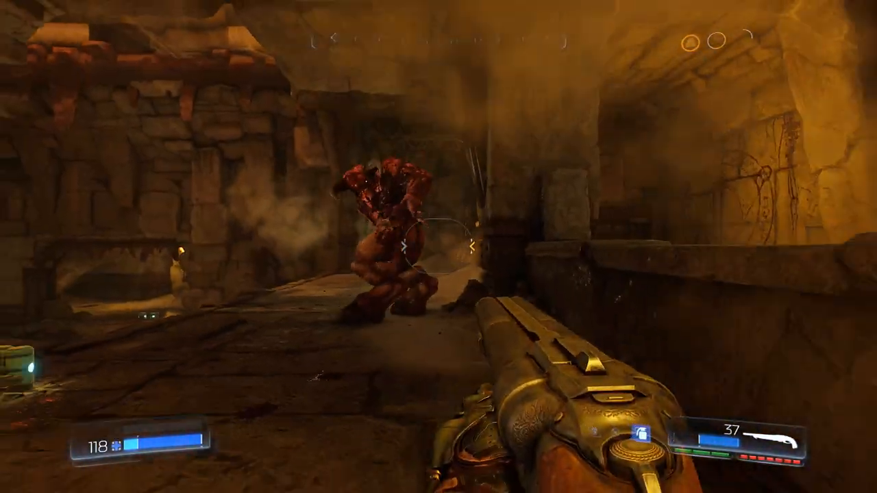
left_click(438, 247)
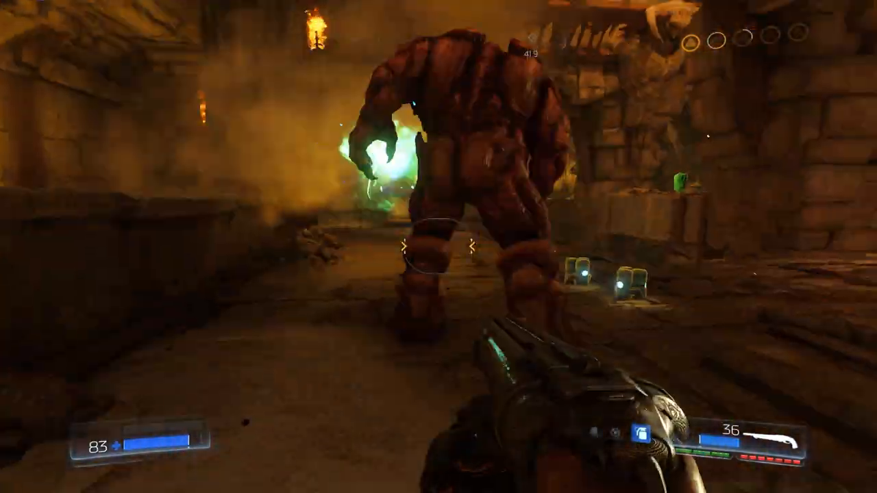